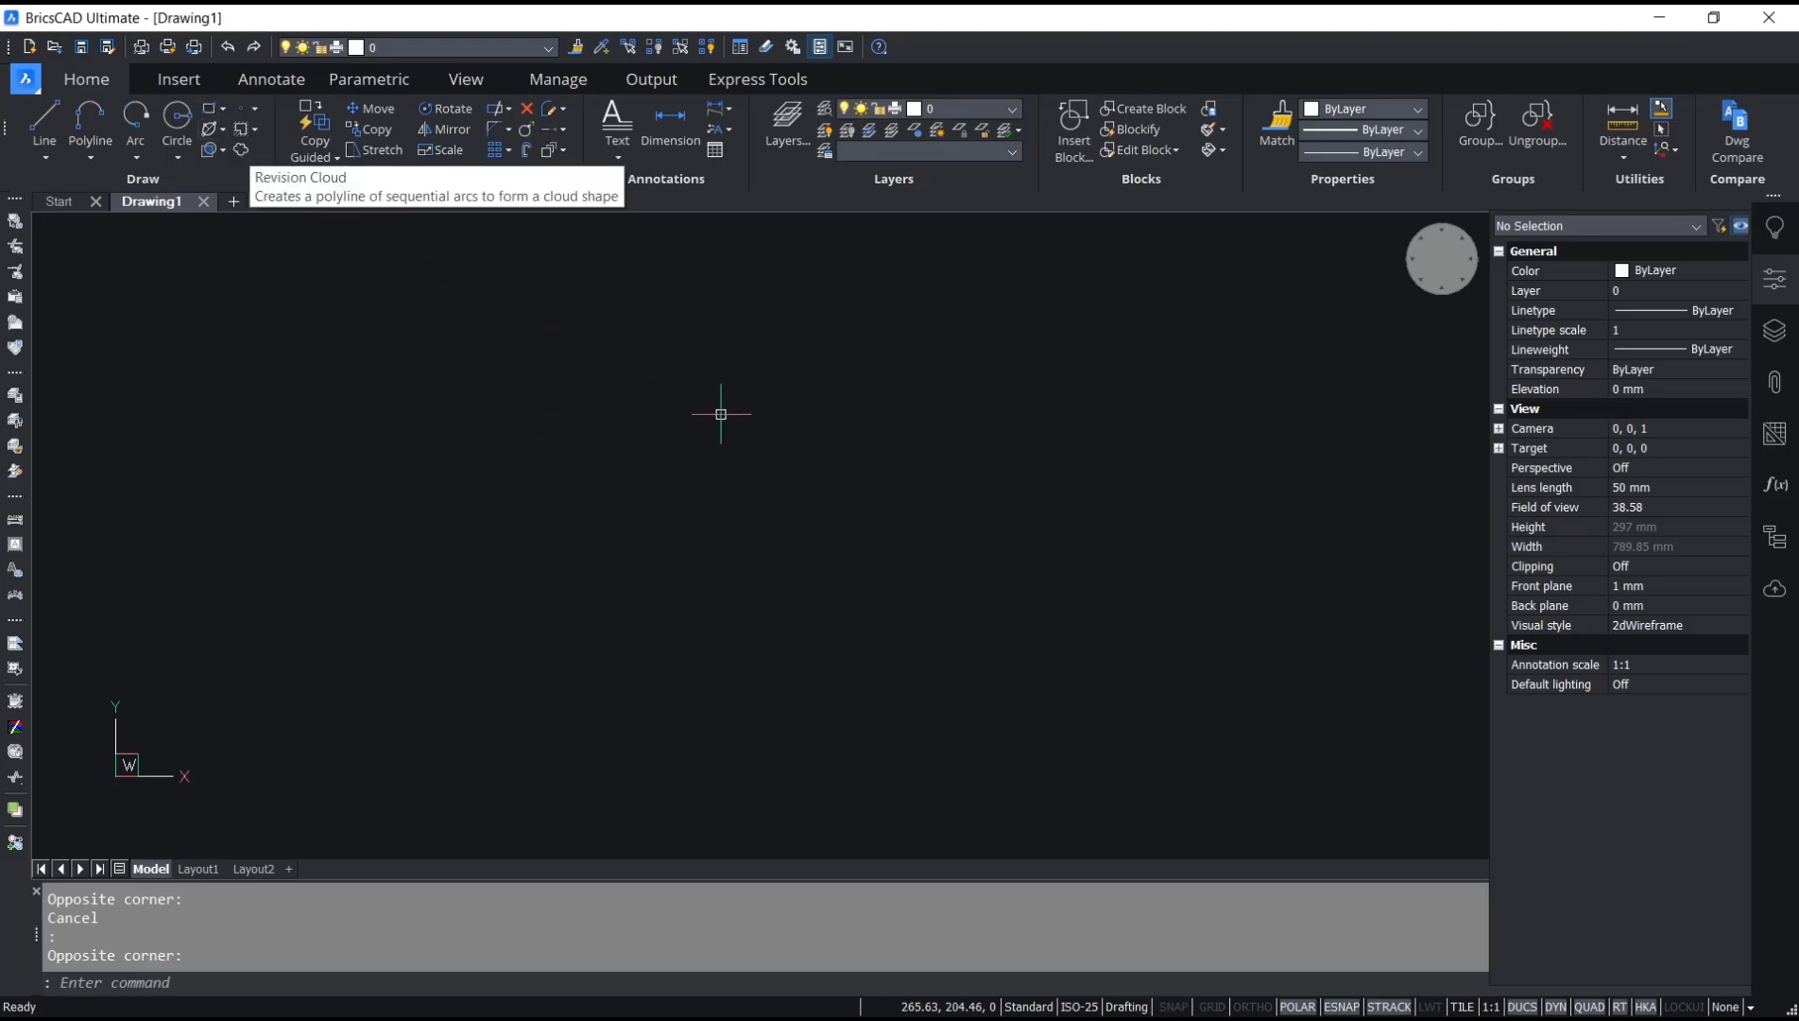
text(REC)
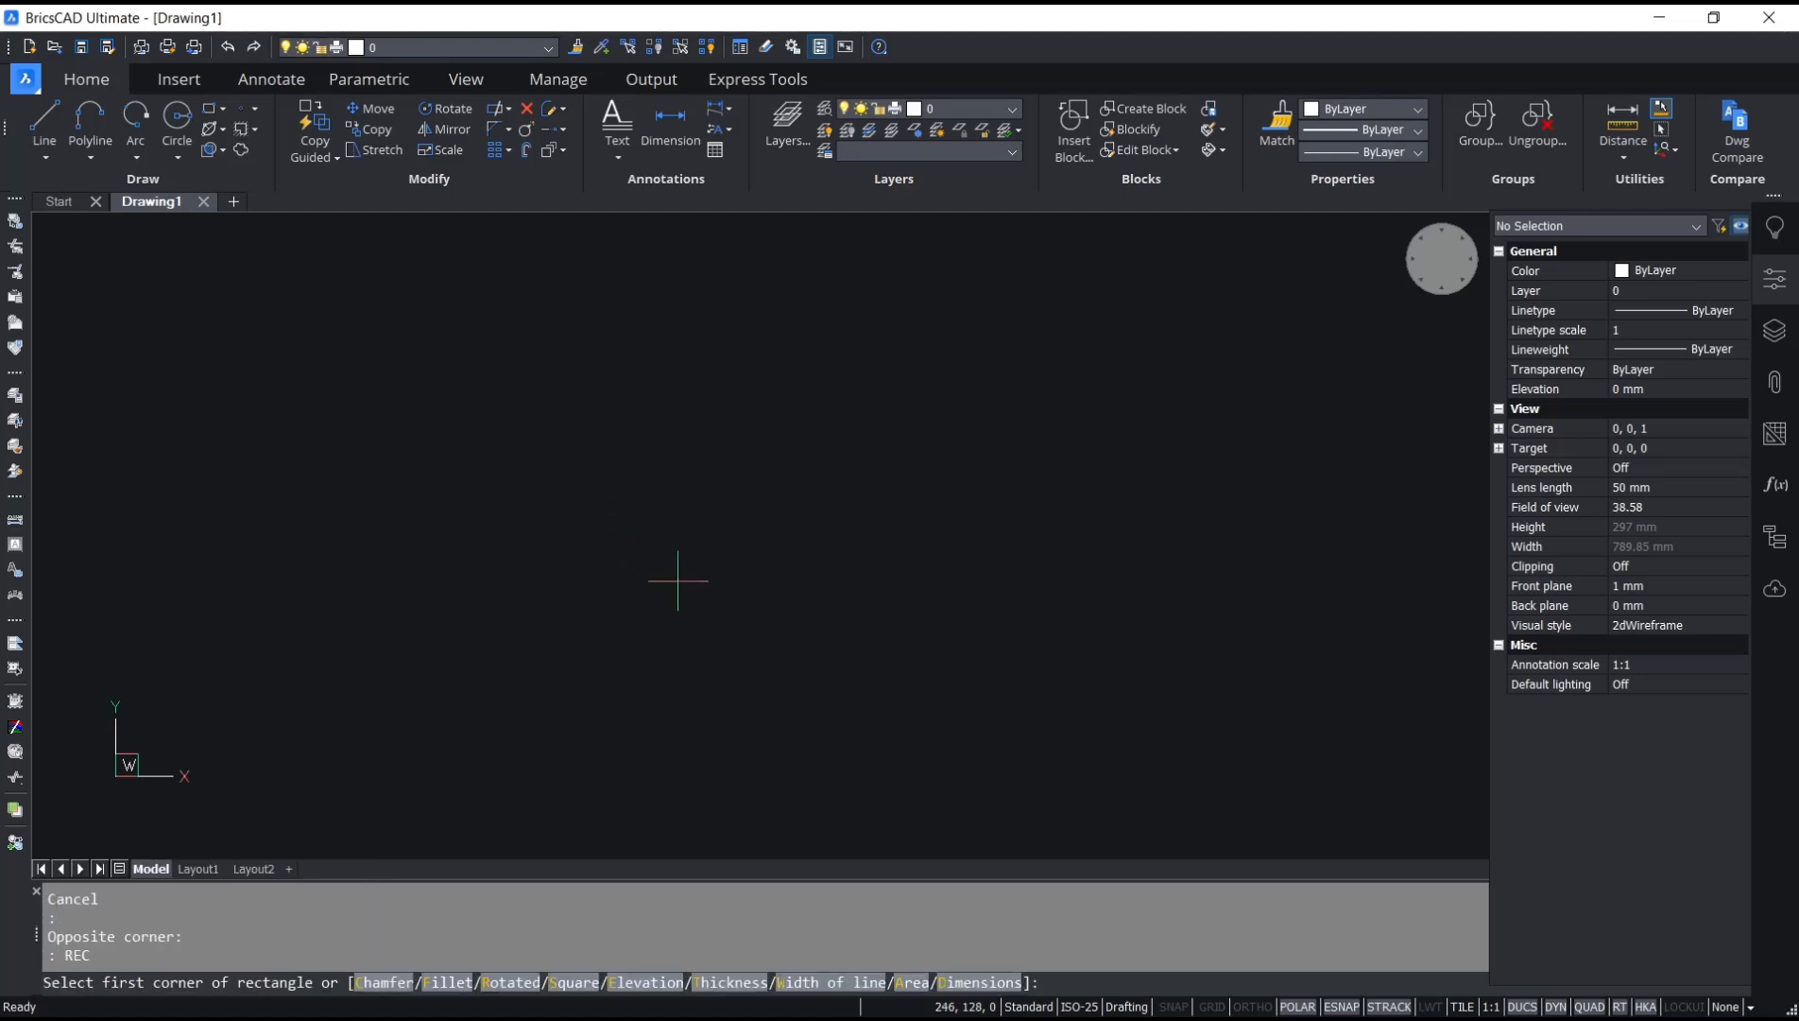
mouse_move(813, 433)
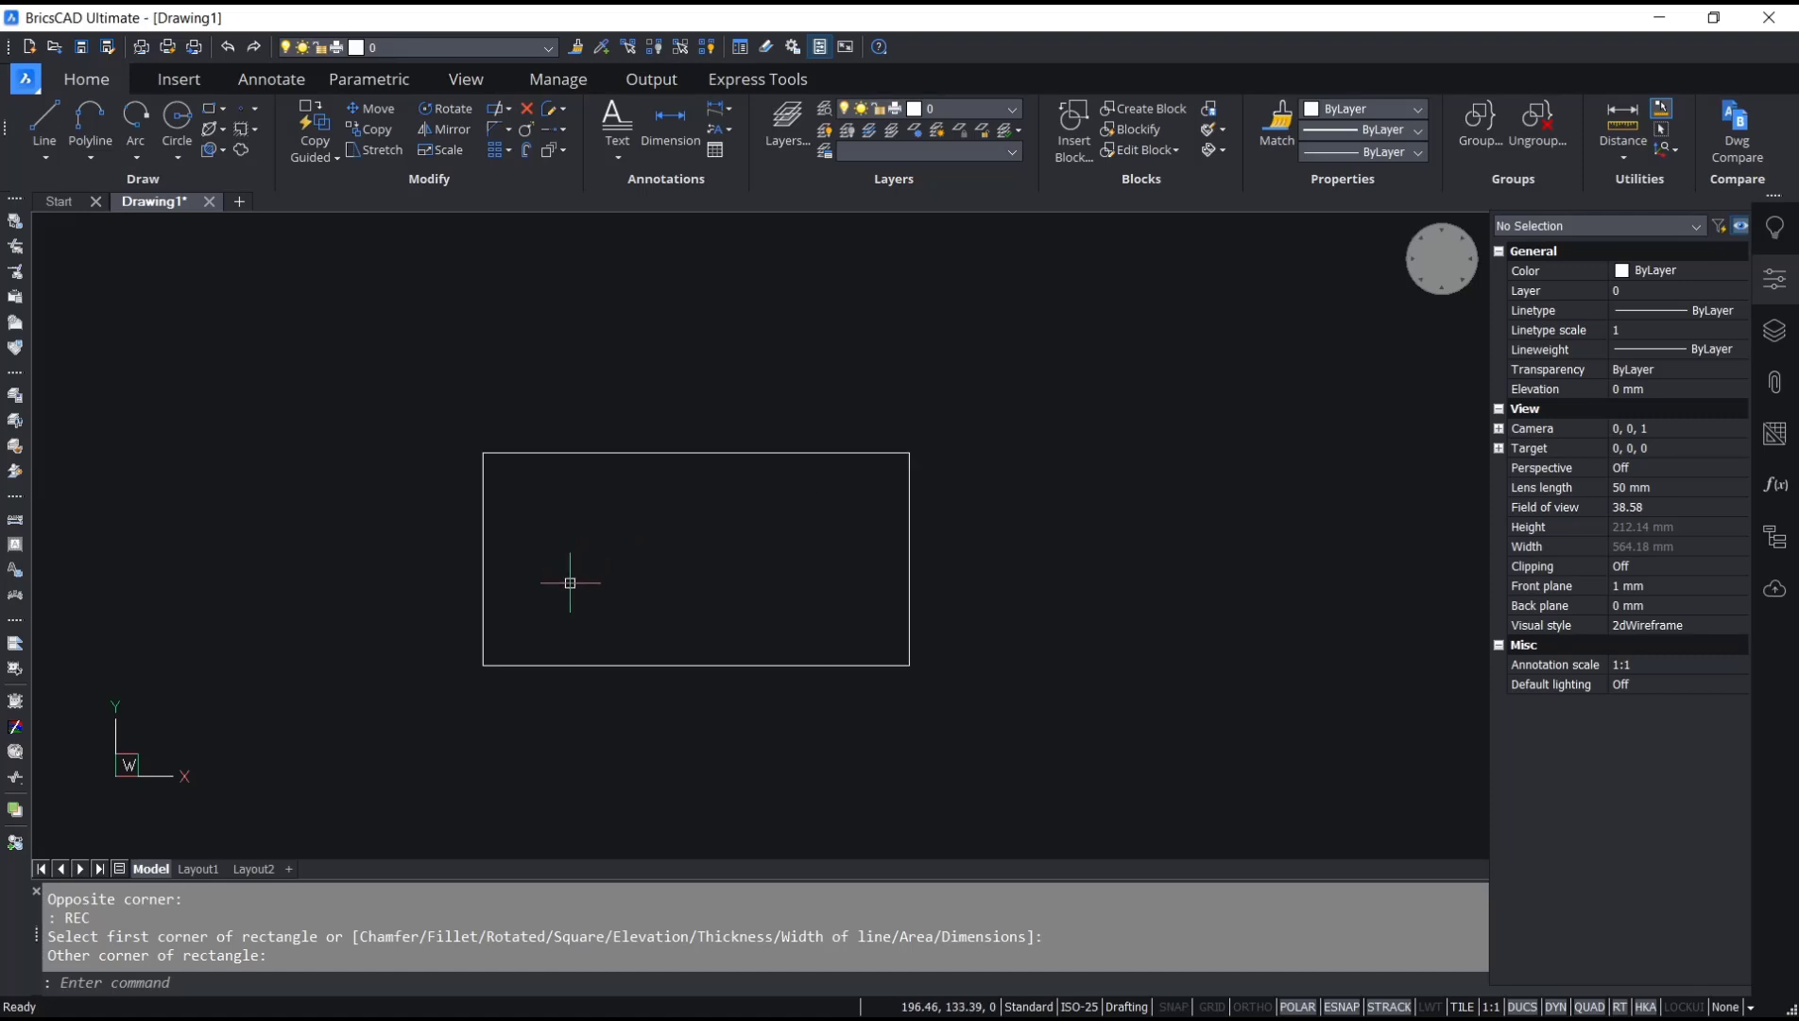
mouse_move(924, 675)
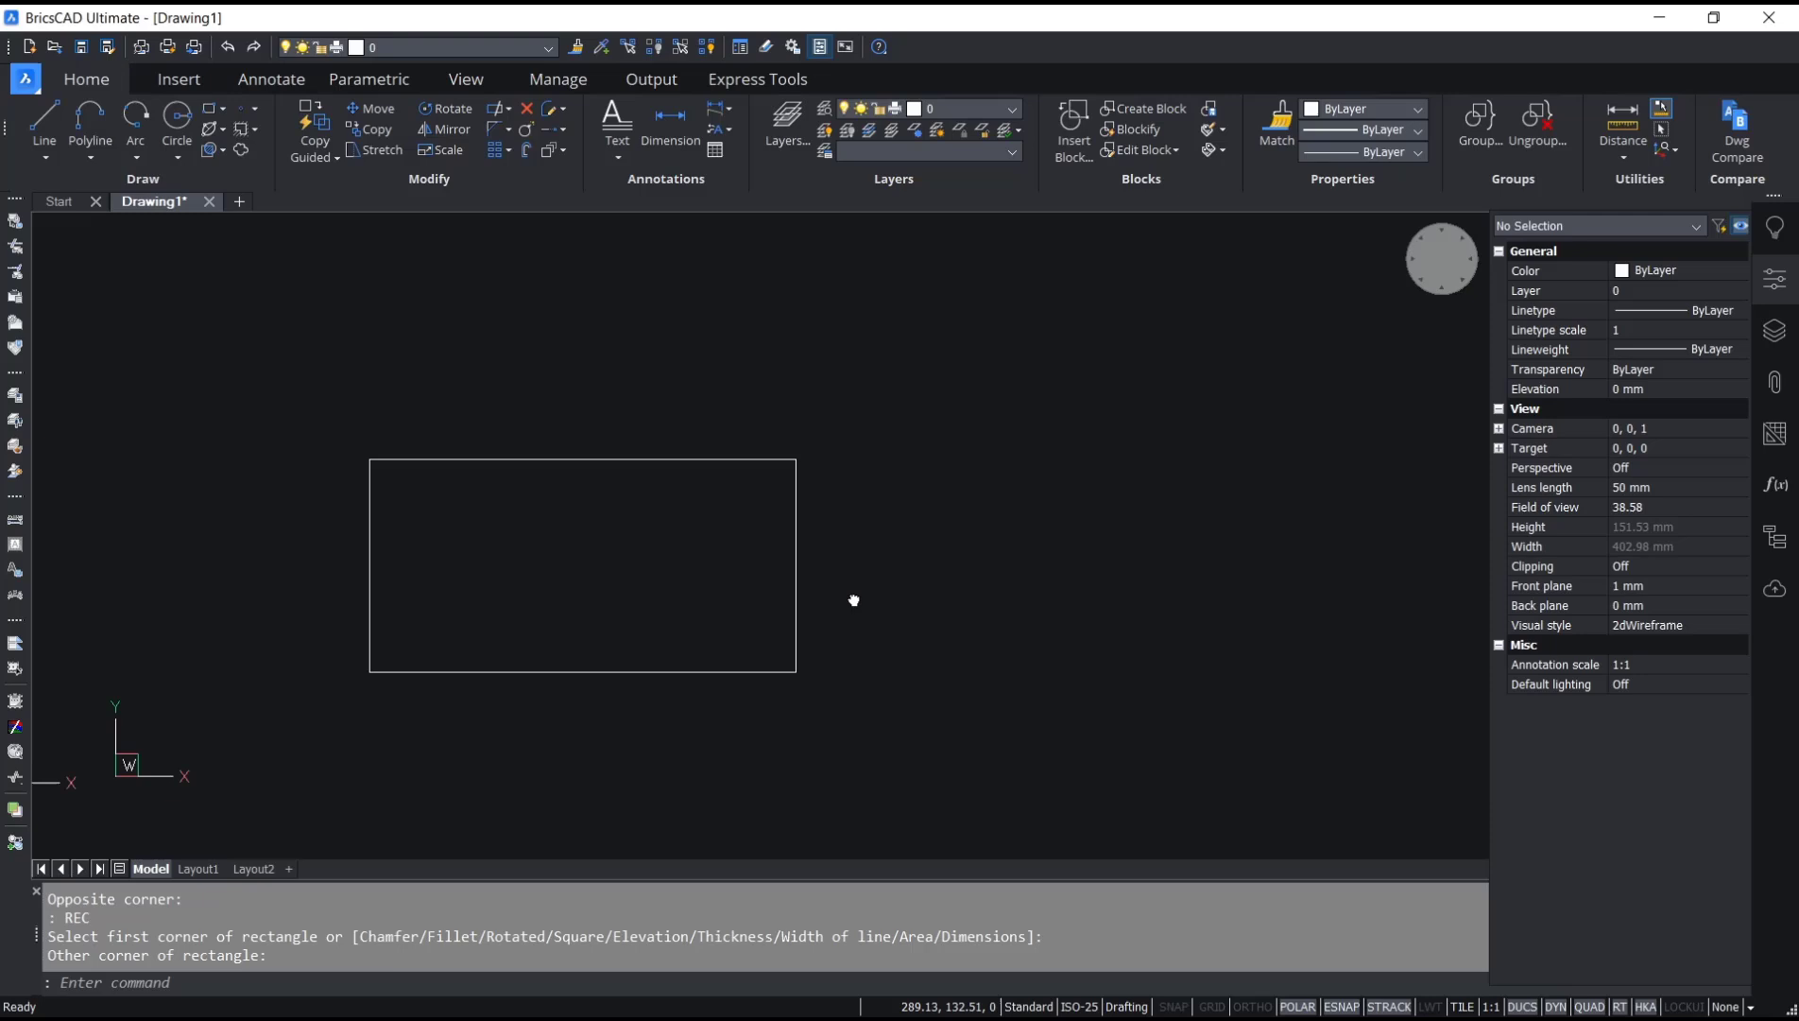
text(REC)
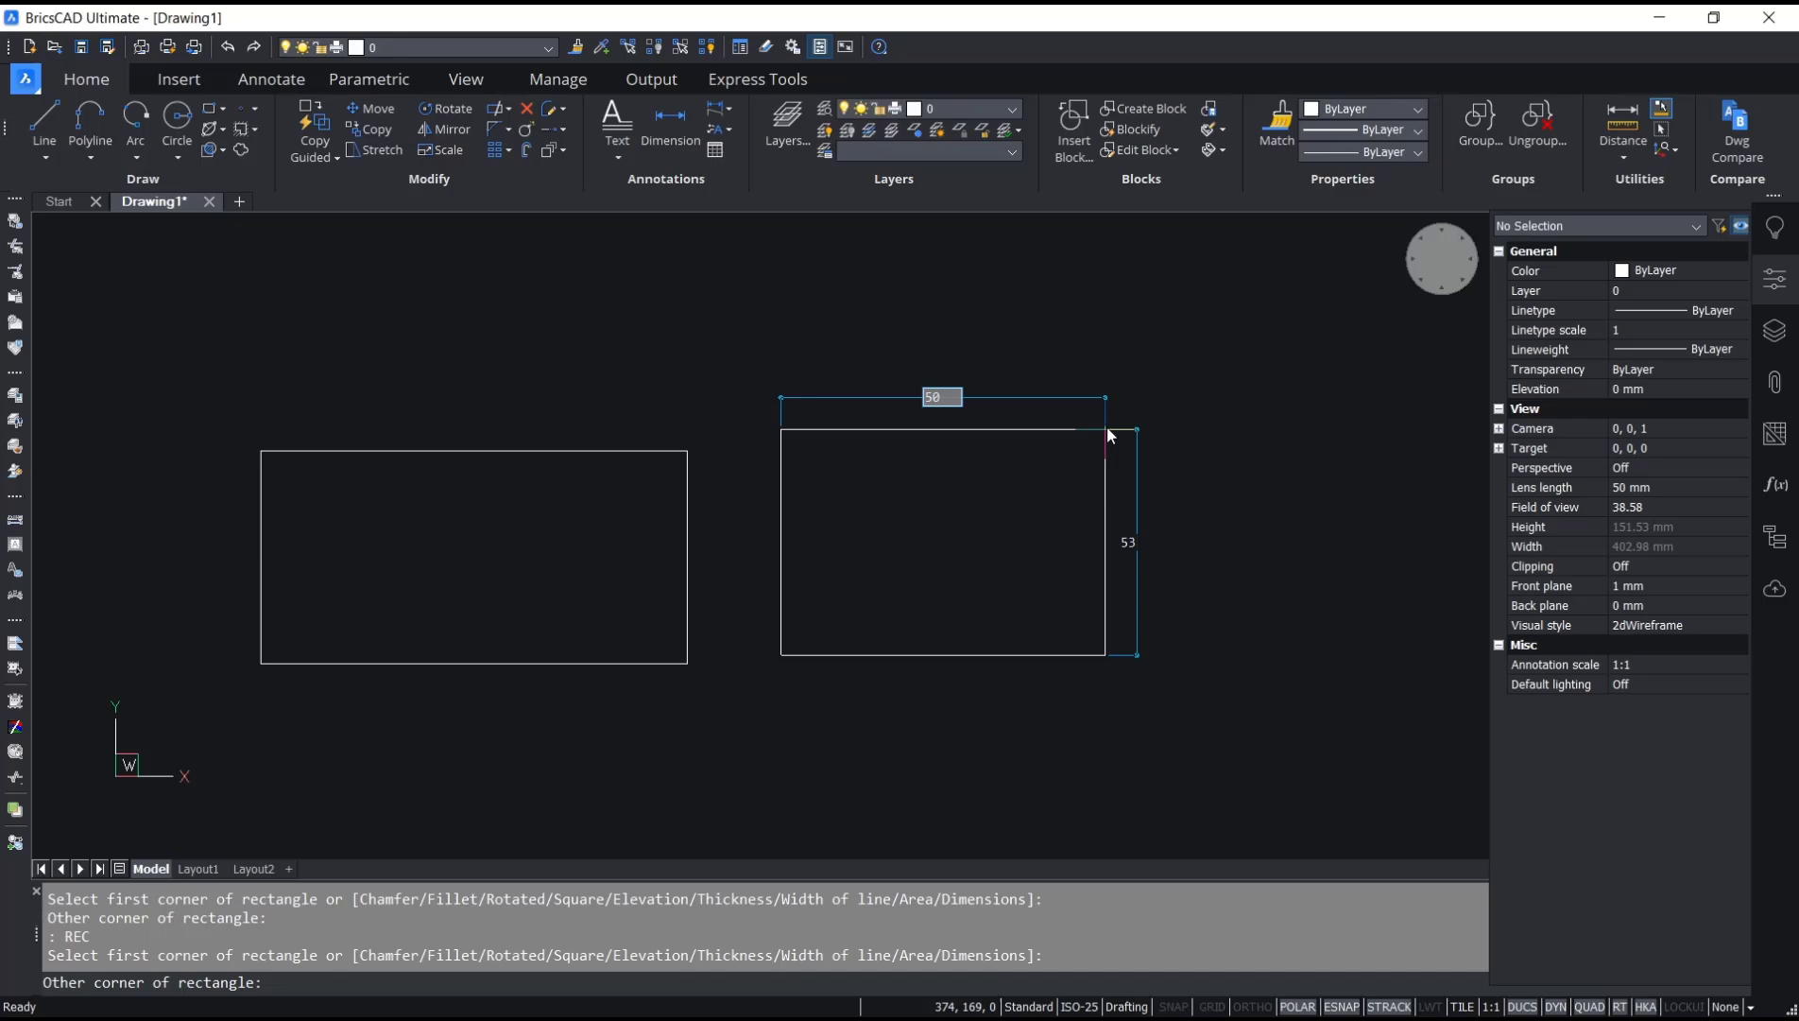
mouse_move(1104, 429)
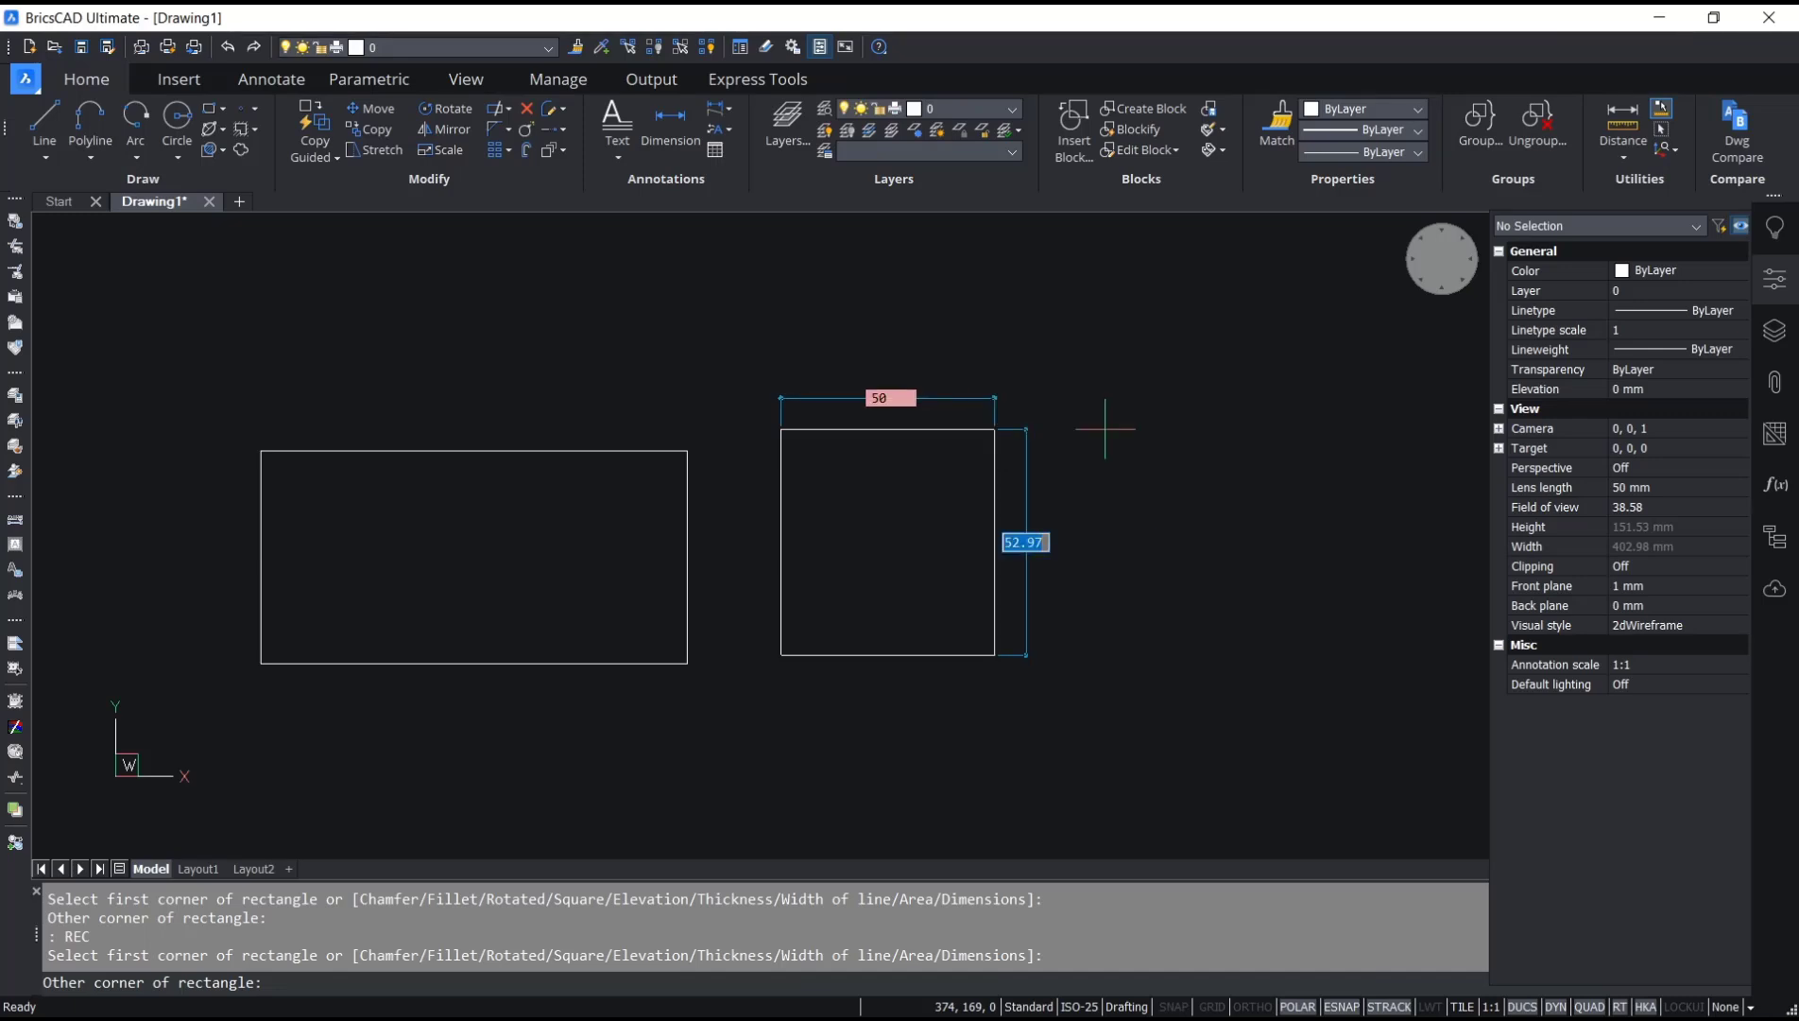
text(25)
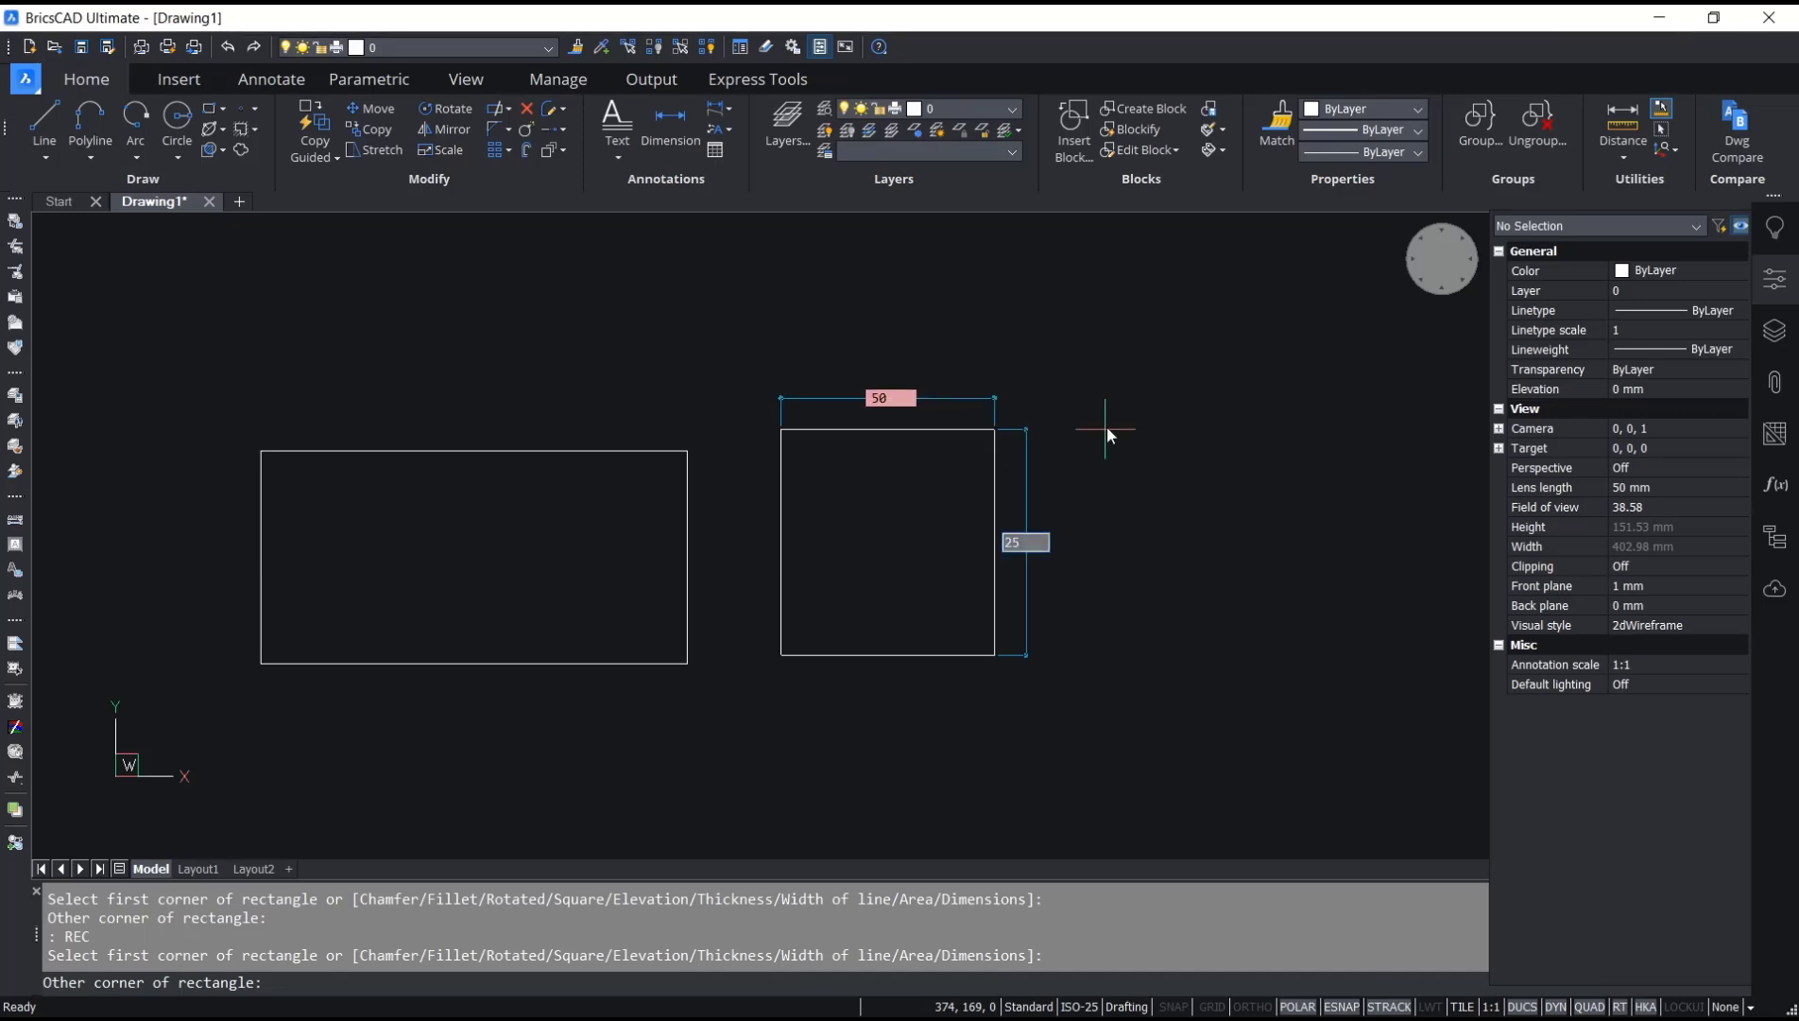